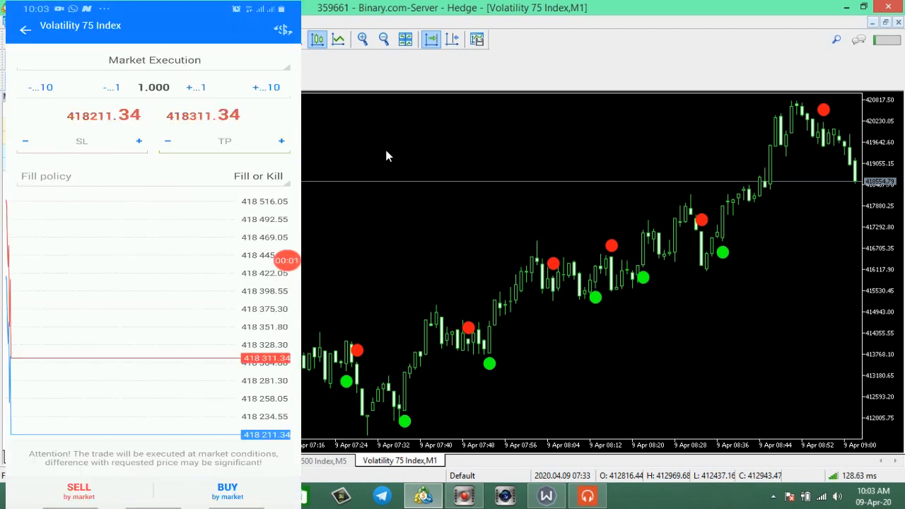
Step: Place repeated 1.00-lot market sells on Volatility 75 Index, then exit the order form
left_click(78, 490)
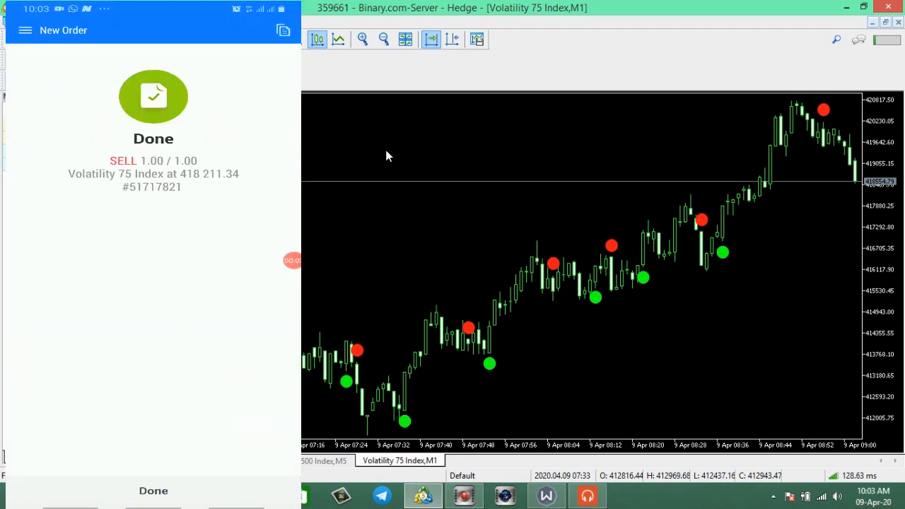
left_click(153, 490)
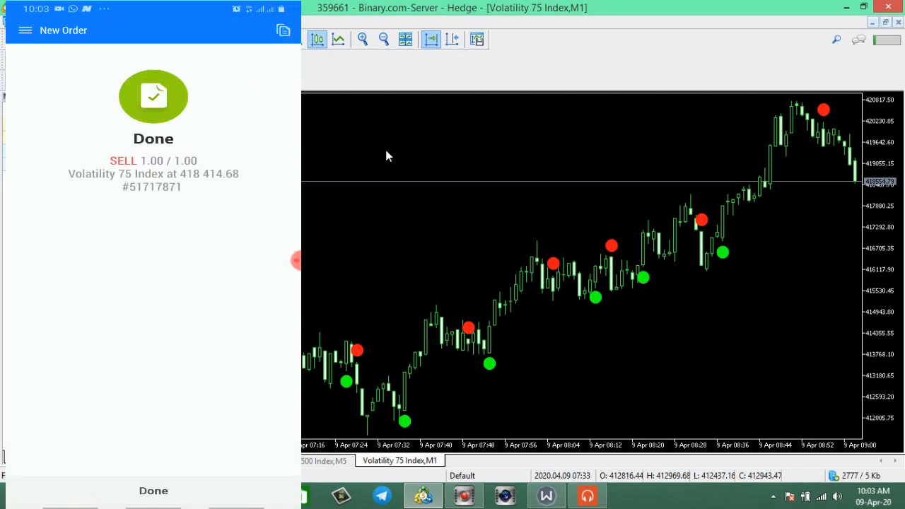
left_click(153, 490)
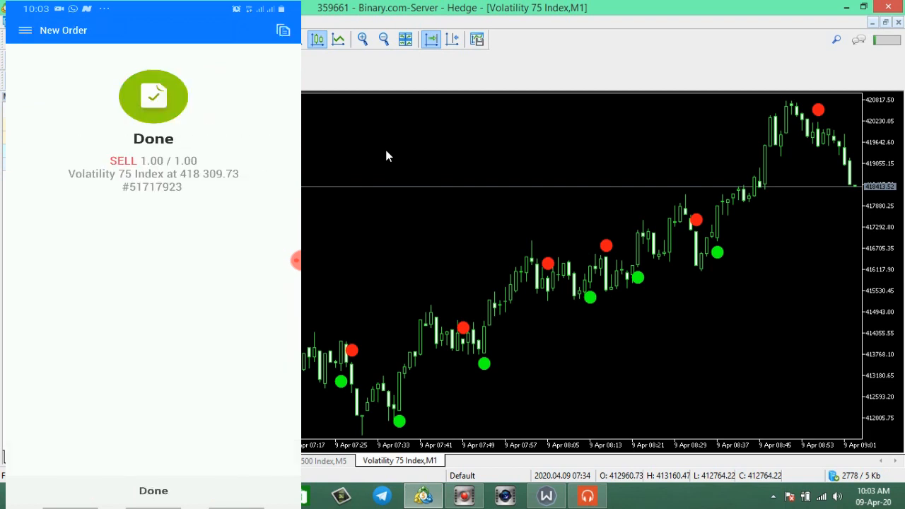
left_click(154, 491)
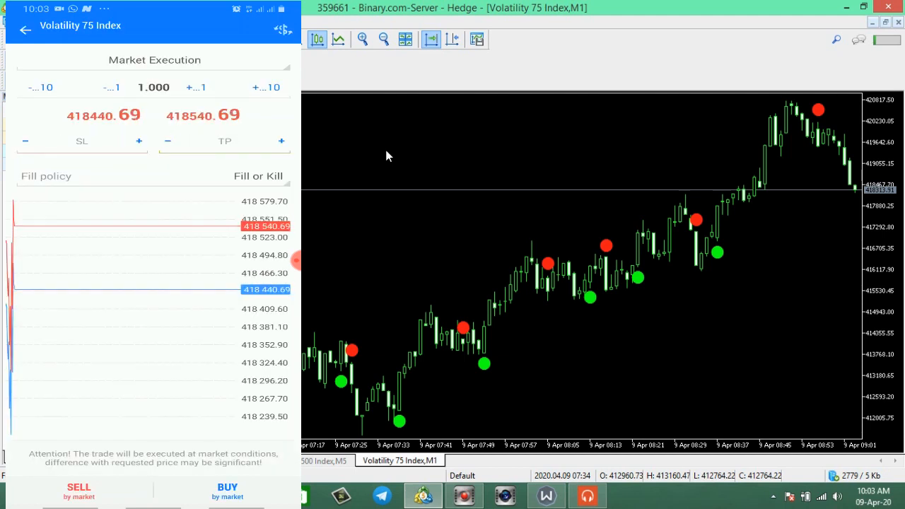
left_click(78, 491)
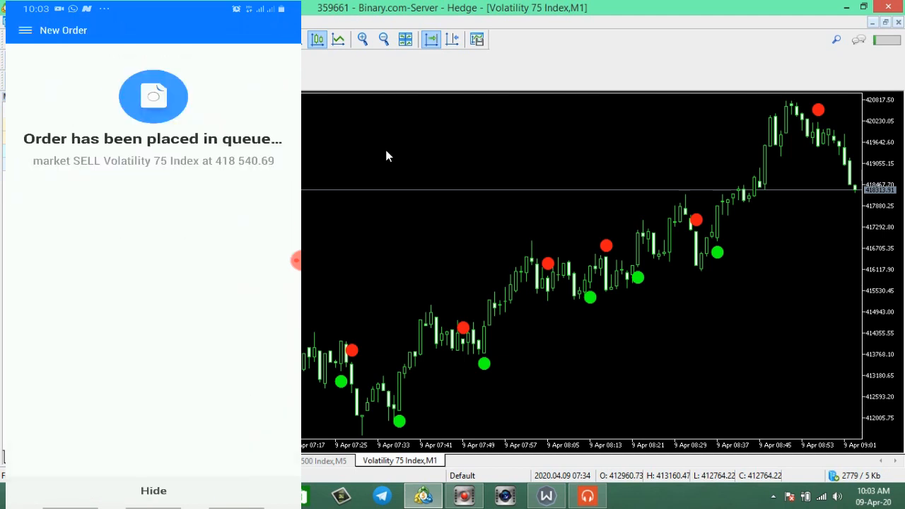
left_click(153, 490)
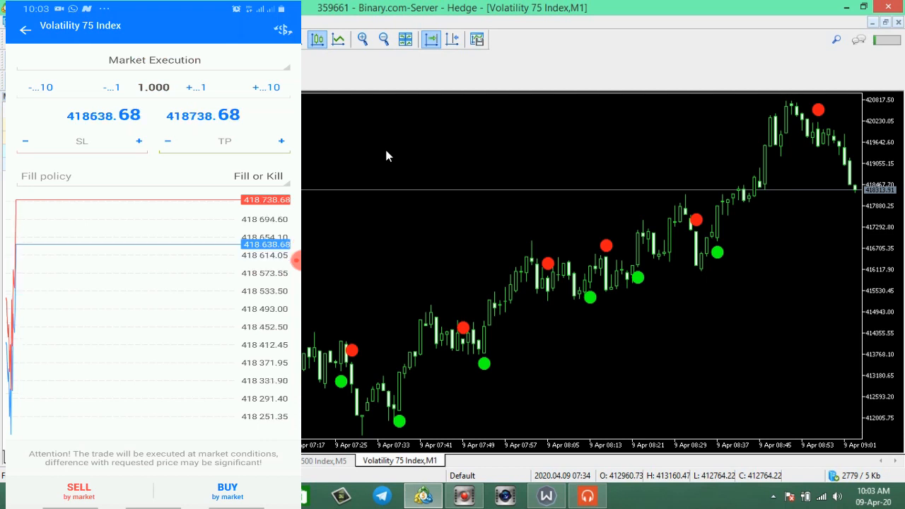
left_click(26, 30)
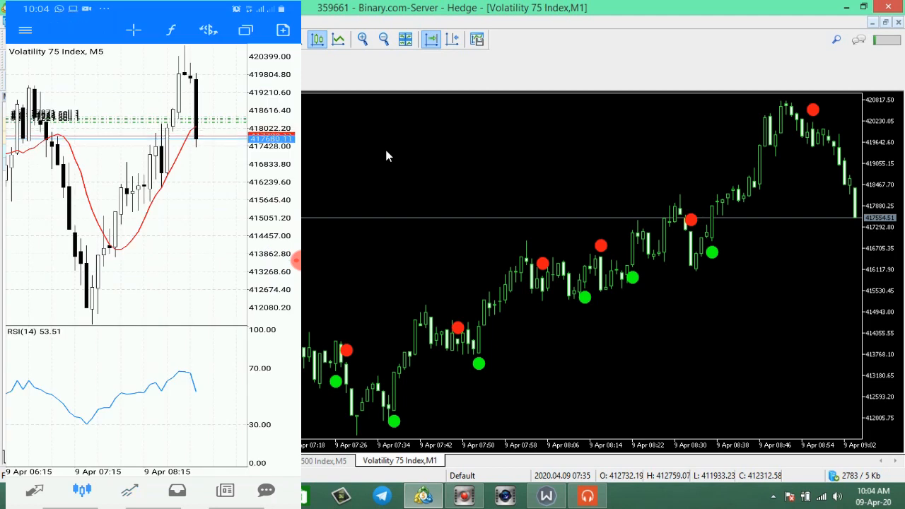
Step: View the four open Volatility 75 Index sell positions in the Trade tab
left_click(82, 491)
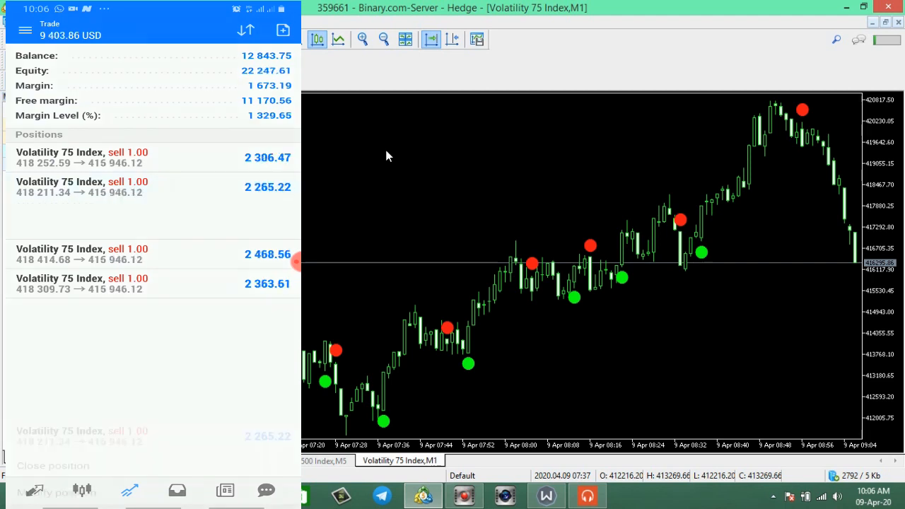
Step: Close sell position #51717821 in profit
left_click(53, 466)
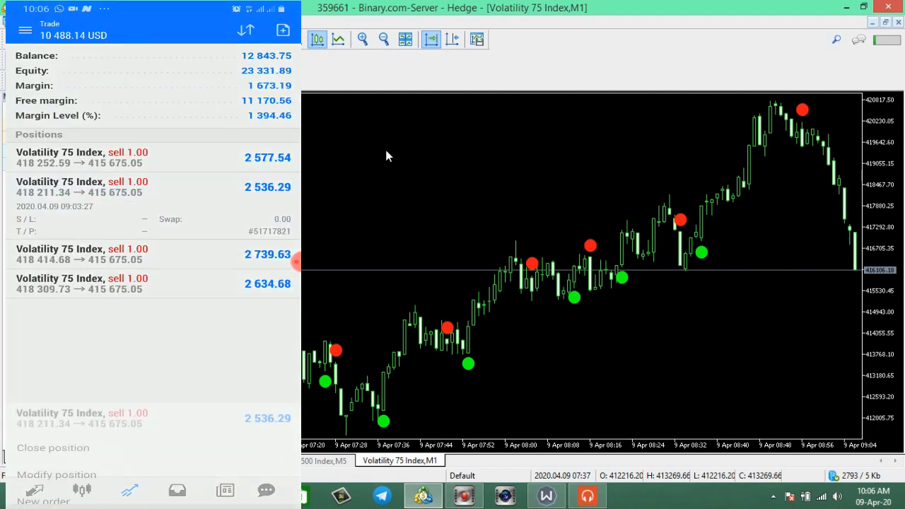
left_click(53, 448)
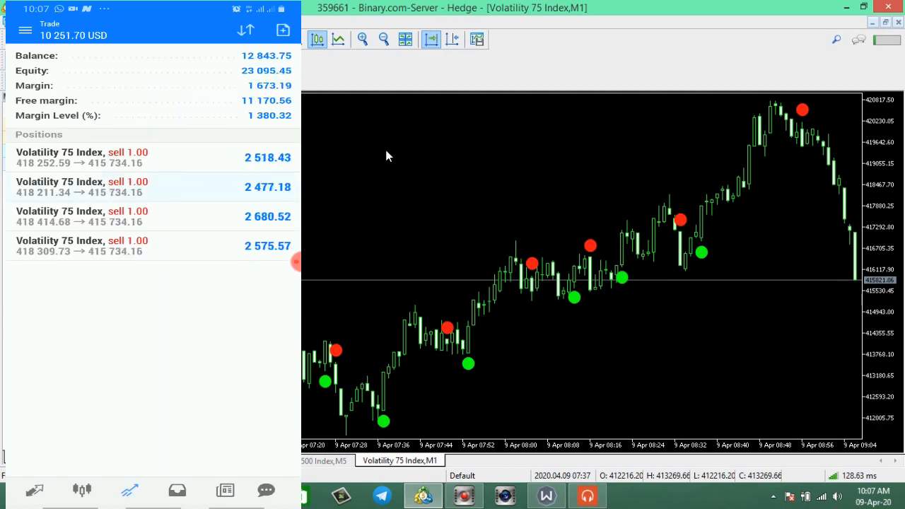
left_click(83, 187)
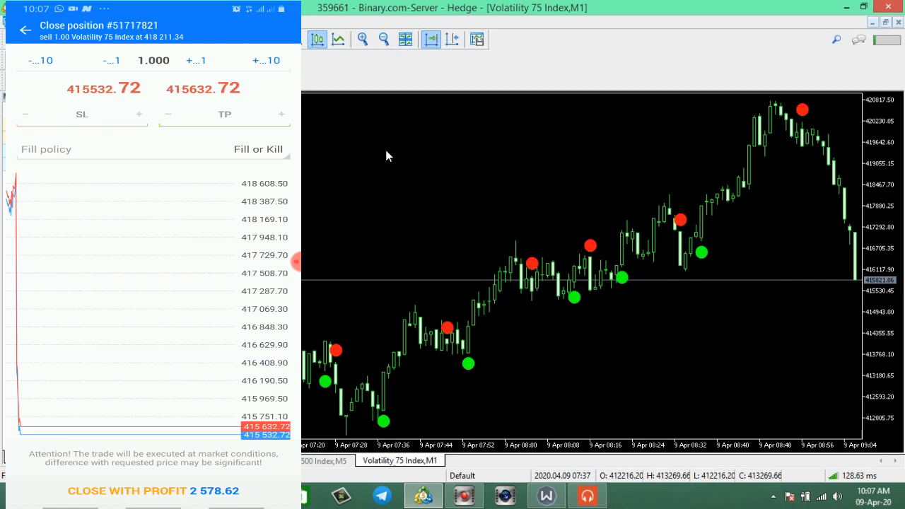
left_click(153, 491)
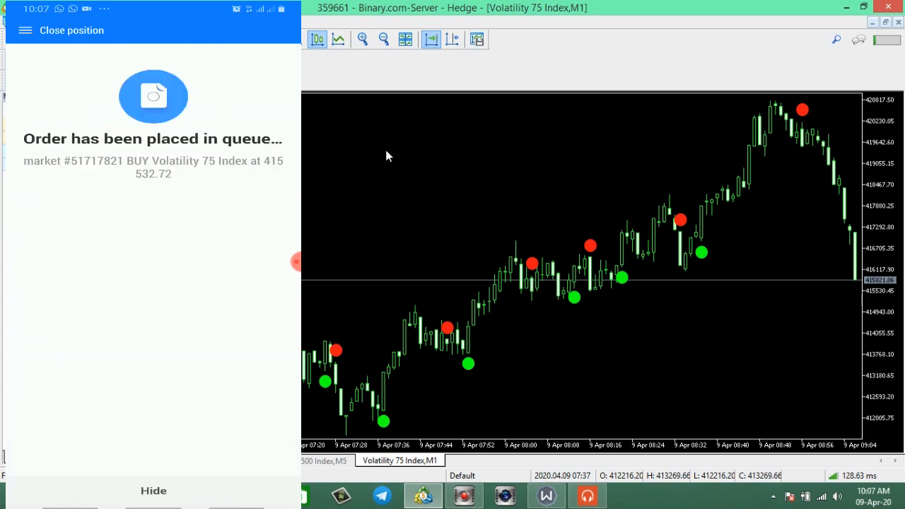
left_click(153, 491)
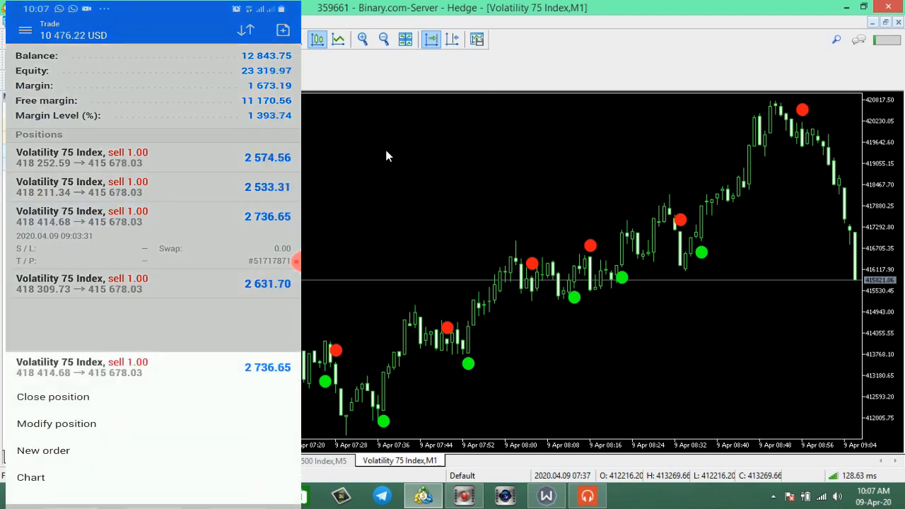
Step: Close the sells opened at 418 414.68 and 418 309.73 in profit
left_click(53, 396)
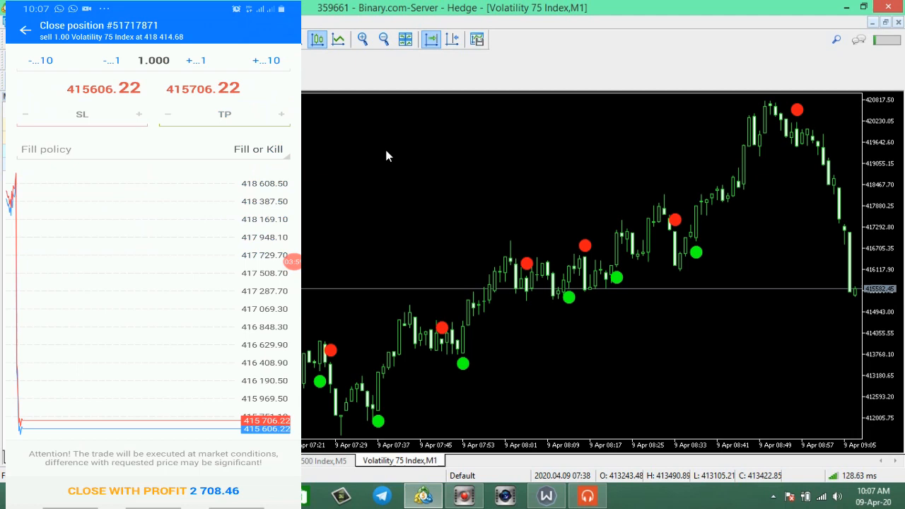
left_click(153, 491)
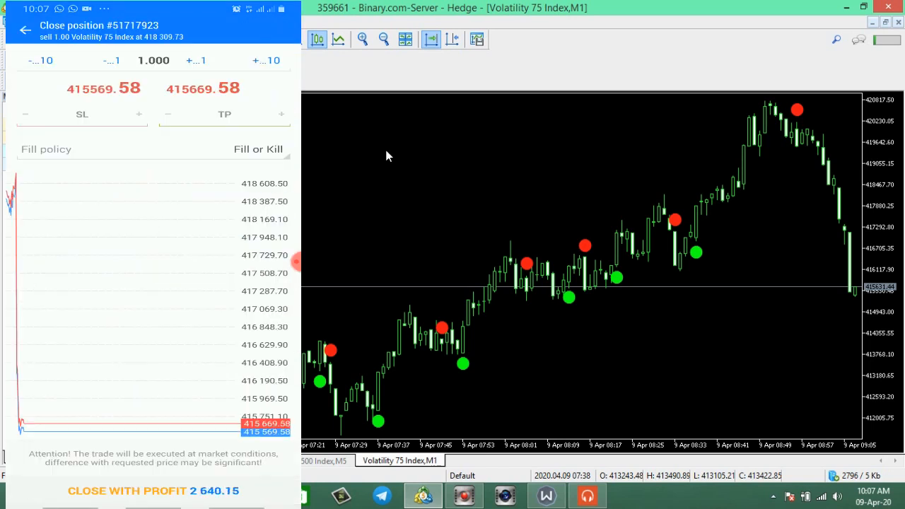
left_click(152, 491)
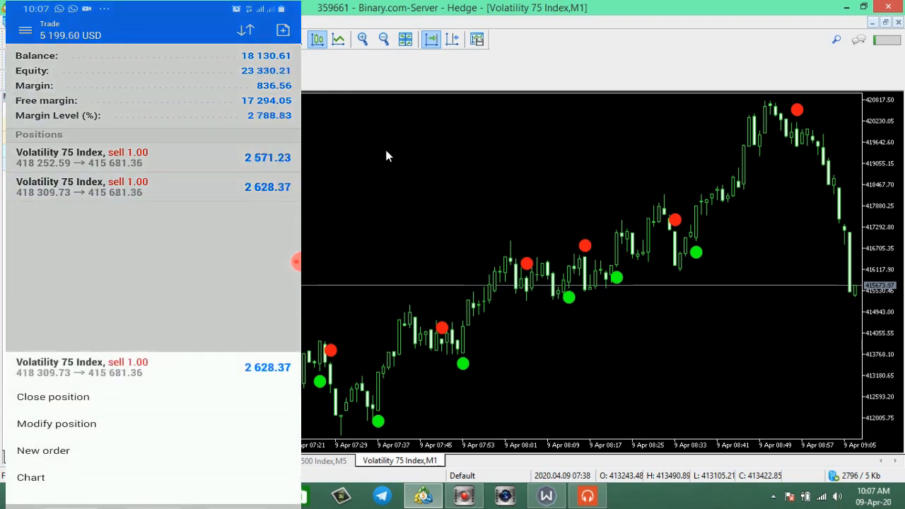
left_click(53, 397)
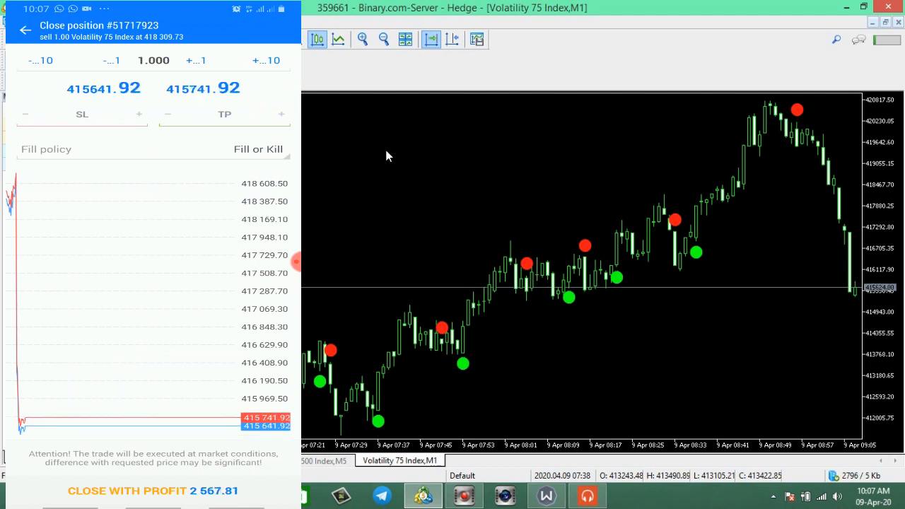
left_click(153, 491)
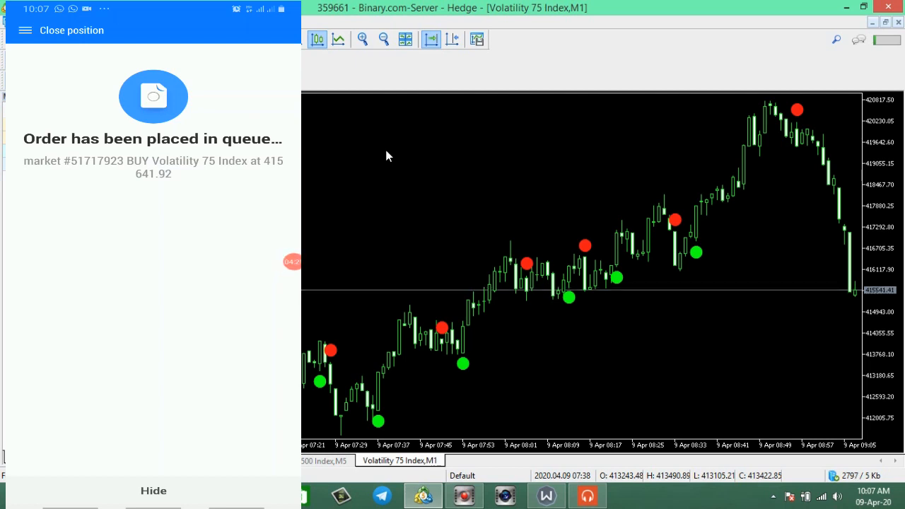
left_click(154, 491)
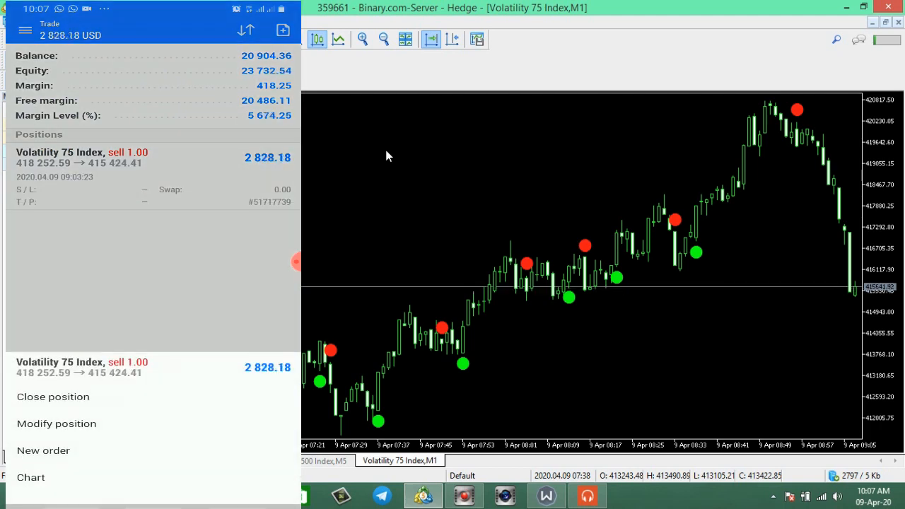
Step: Close the last sell #51717739 in profit, queuing a buy at 415 201.69
left_click(53, 396)
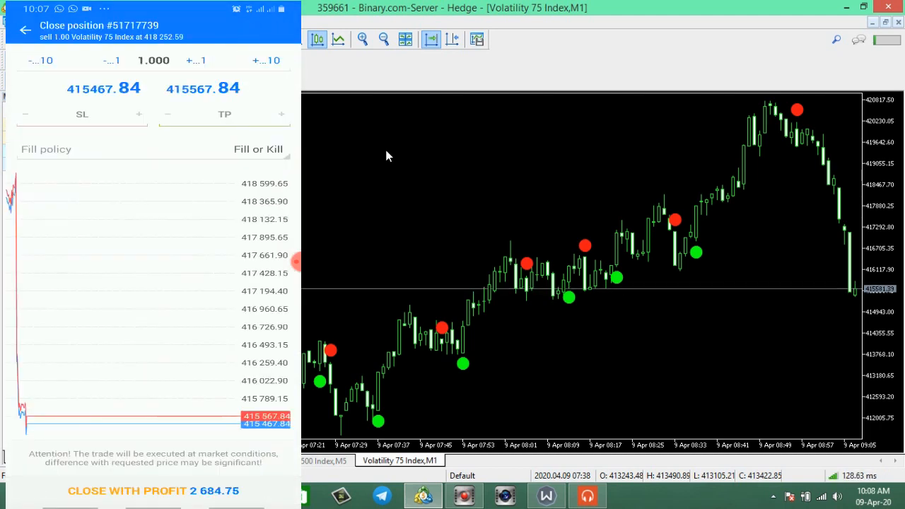
left_click(153, 490)
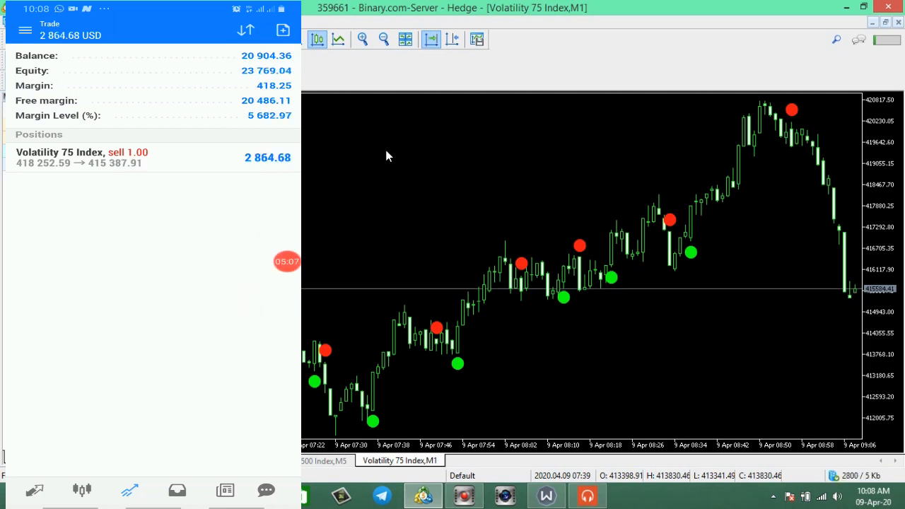
left_click(142, 157)
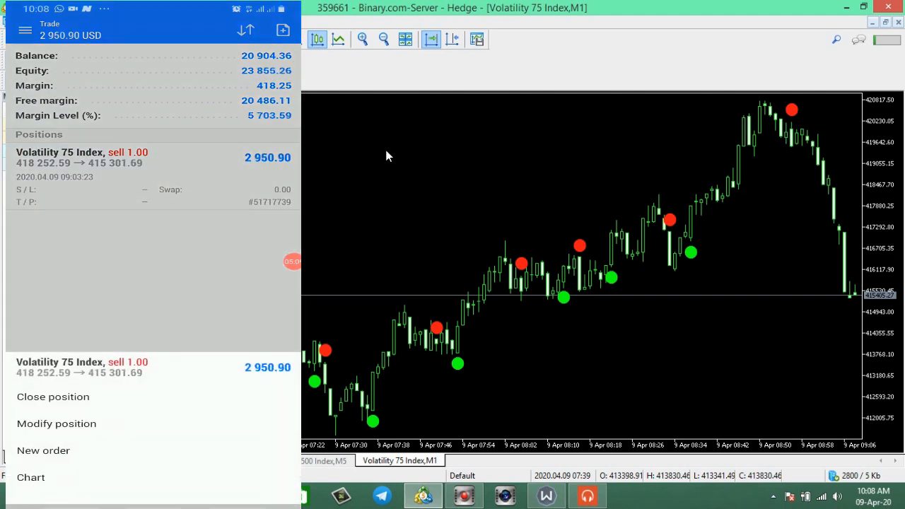
left_click(53, 396)
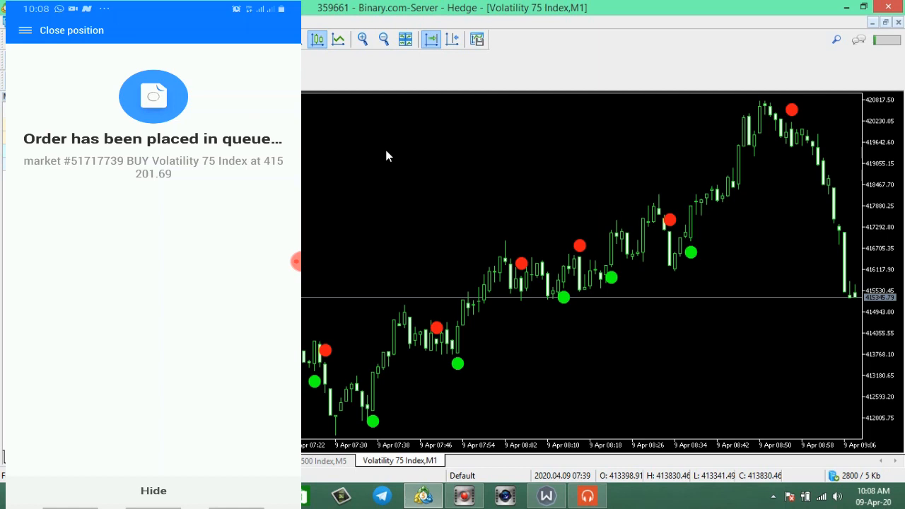
left_click(153, 491)
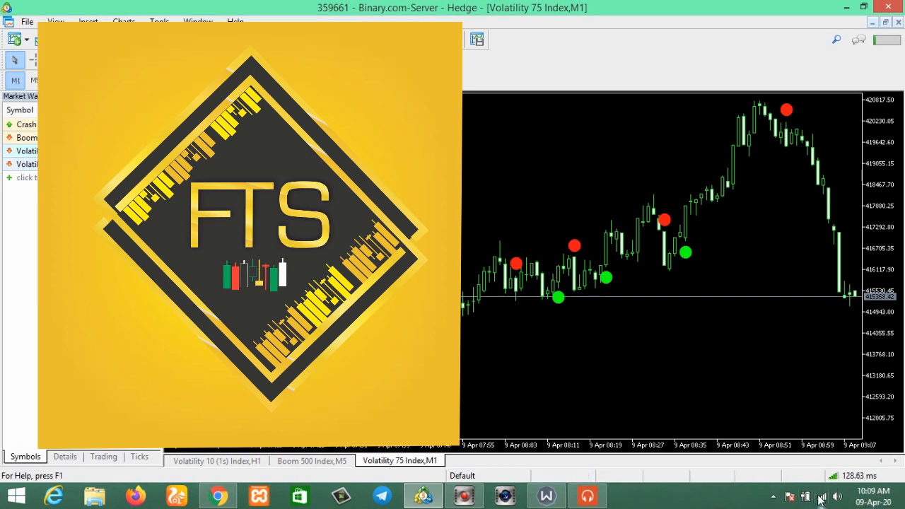
mouse_move(823, 497)
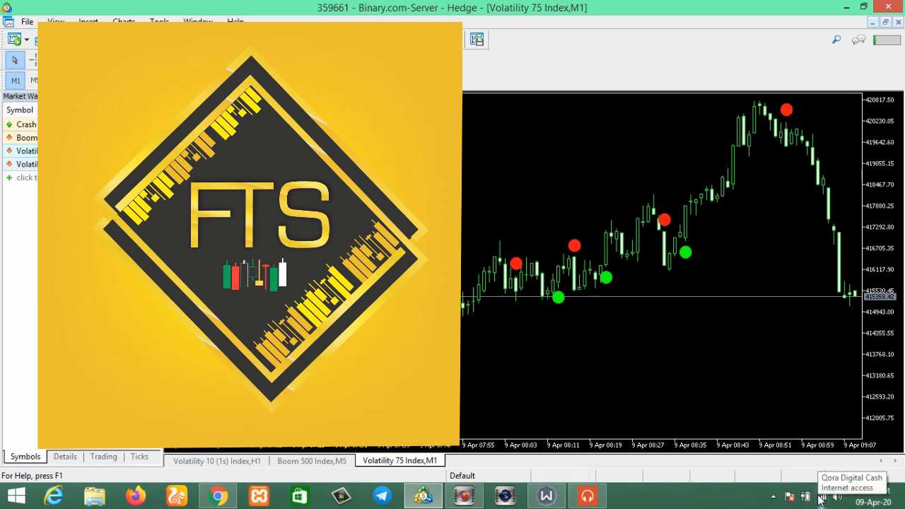